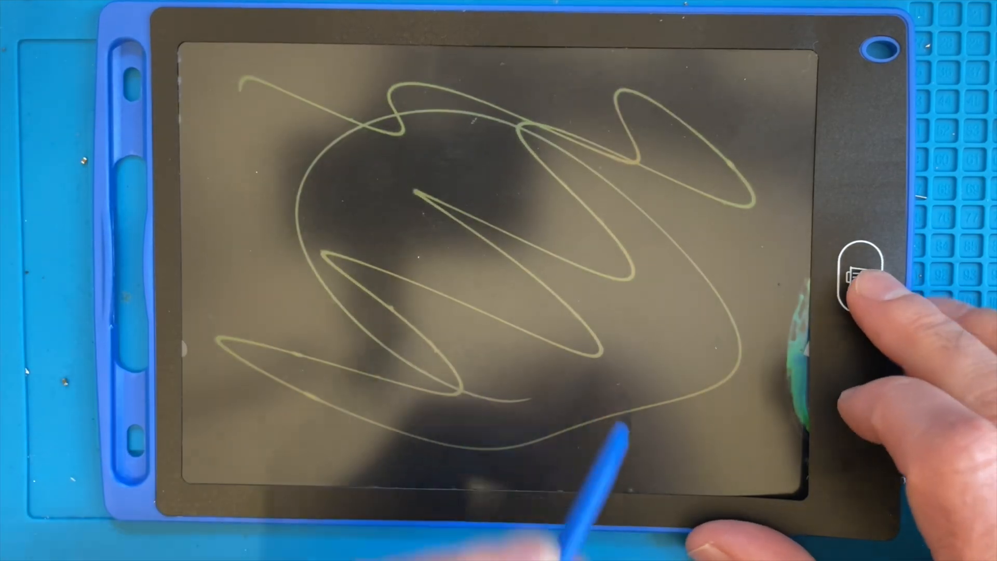
Set the supply voltage to 3200 mV and enable power output to the DUT
click(860, 274)
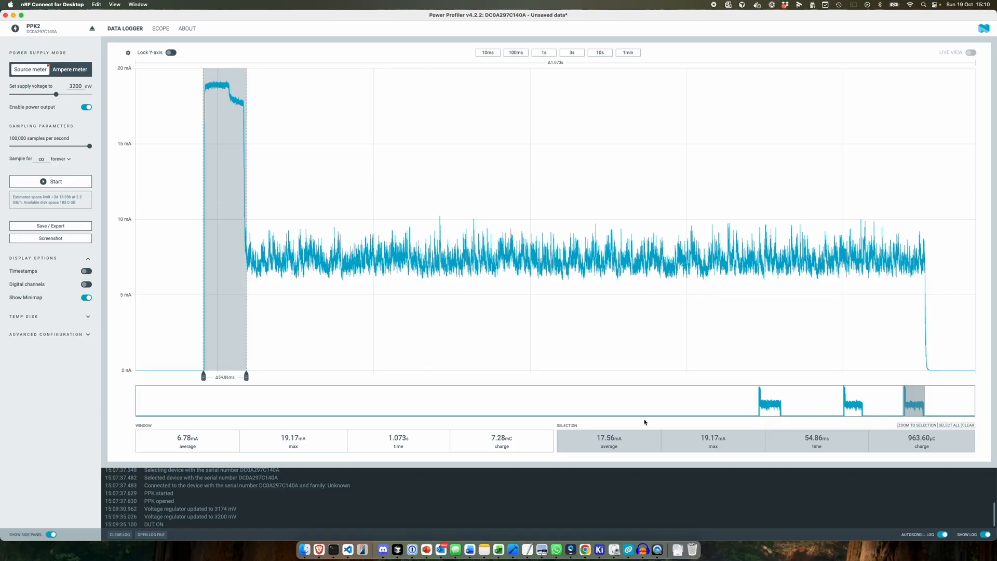
mouse_move(737, 446)
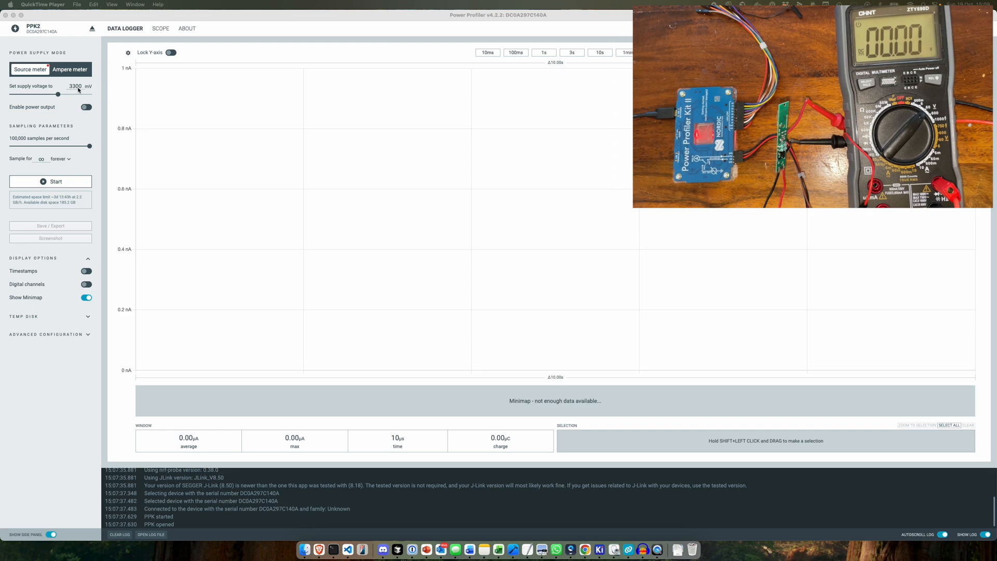
drag(76, 93, 57, 94)
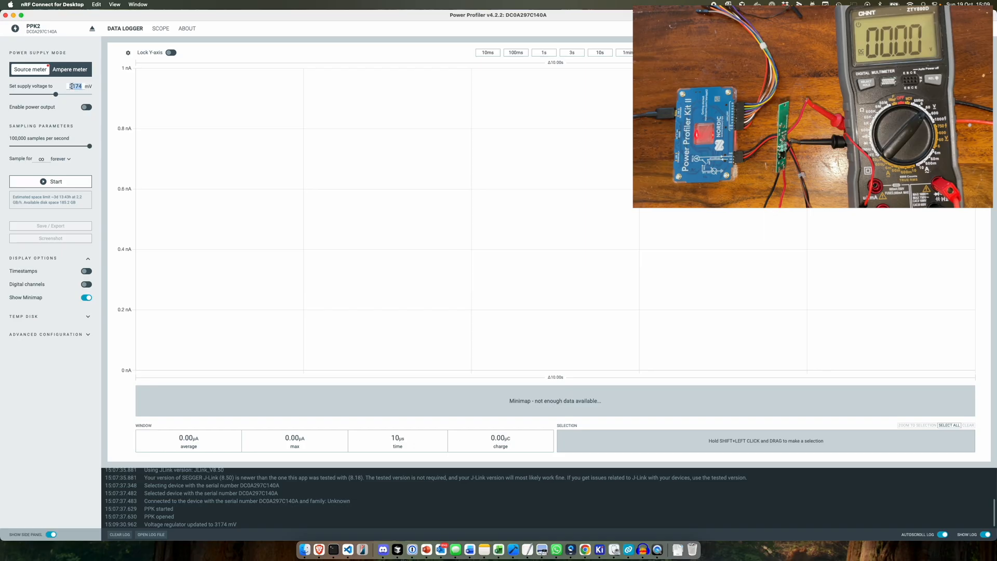
text(3200)
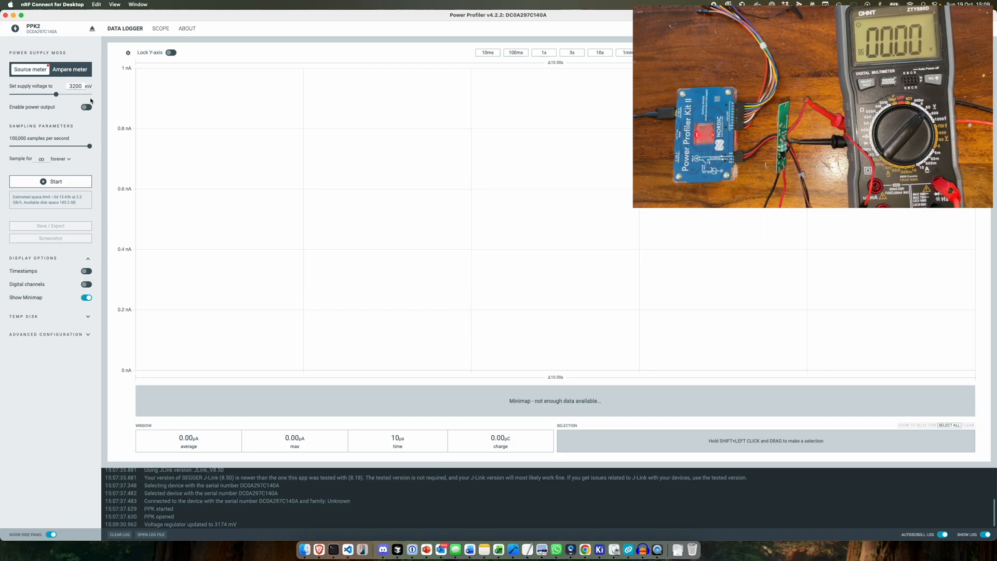
click(86, 107)
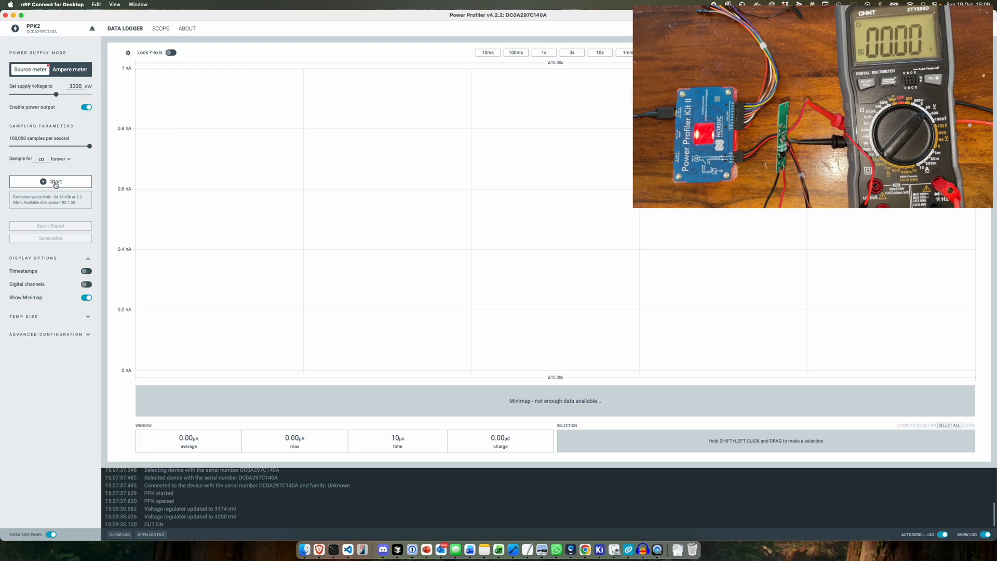
Record a live current trace until bursts peaking near 19 mA fill the chart, then stop sampling
click(50, 181)
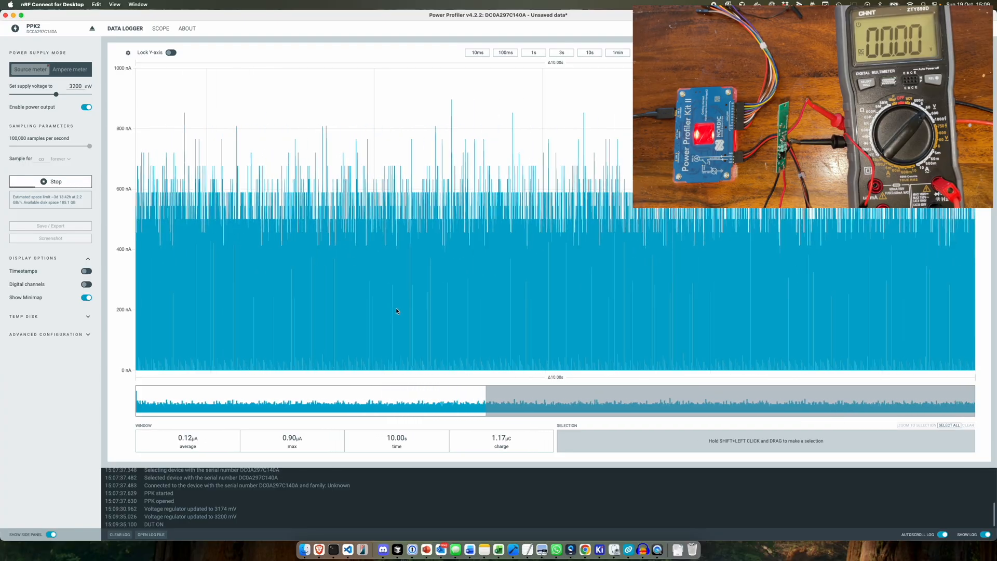
drag(308, 127, 647, 126)
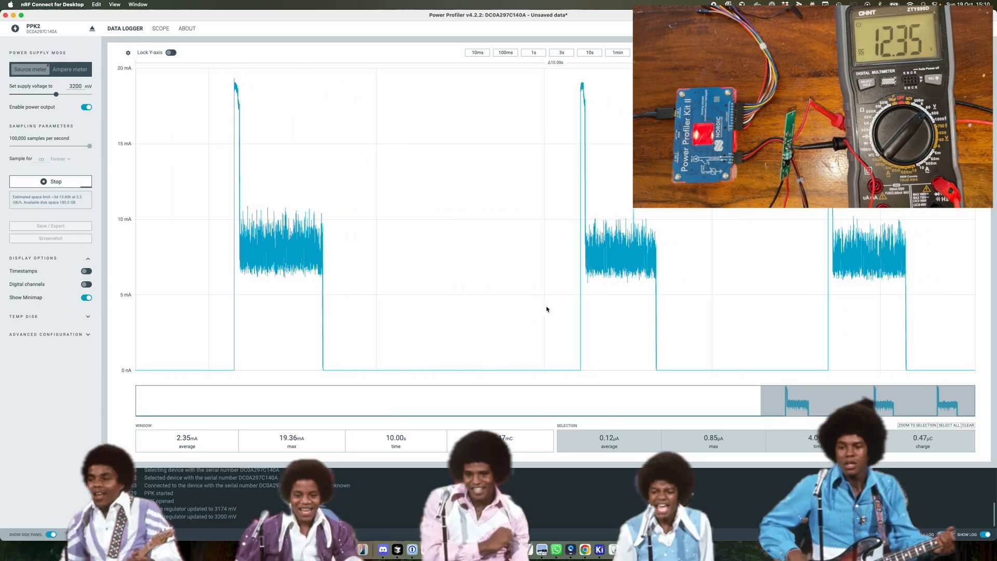
click(50, 181)
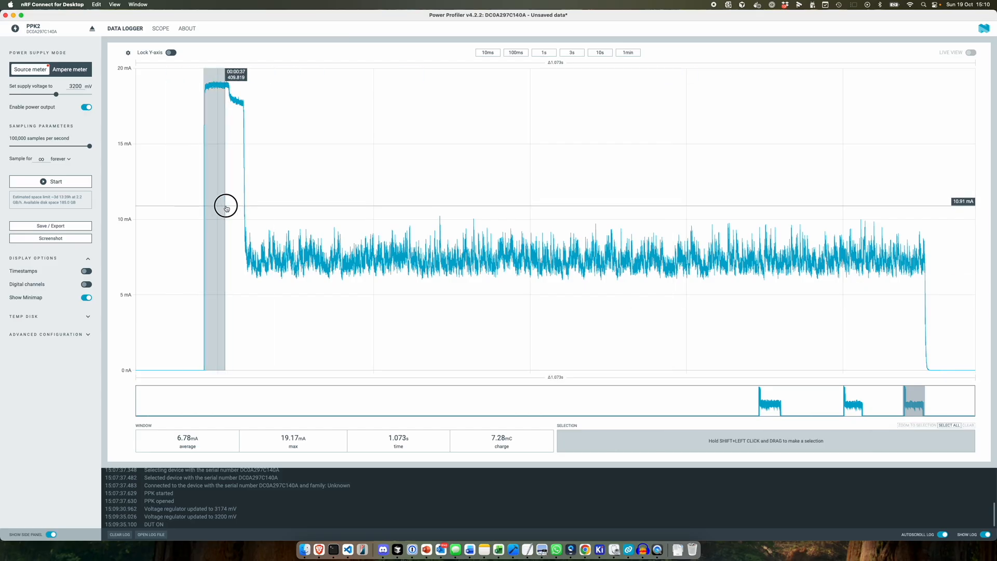
Select the initial current spike to read about 17.56 mA average and 963.60 µC charge
drag(225, 206, 247, 210)
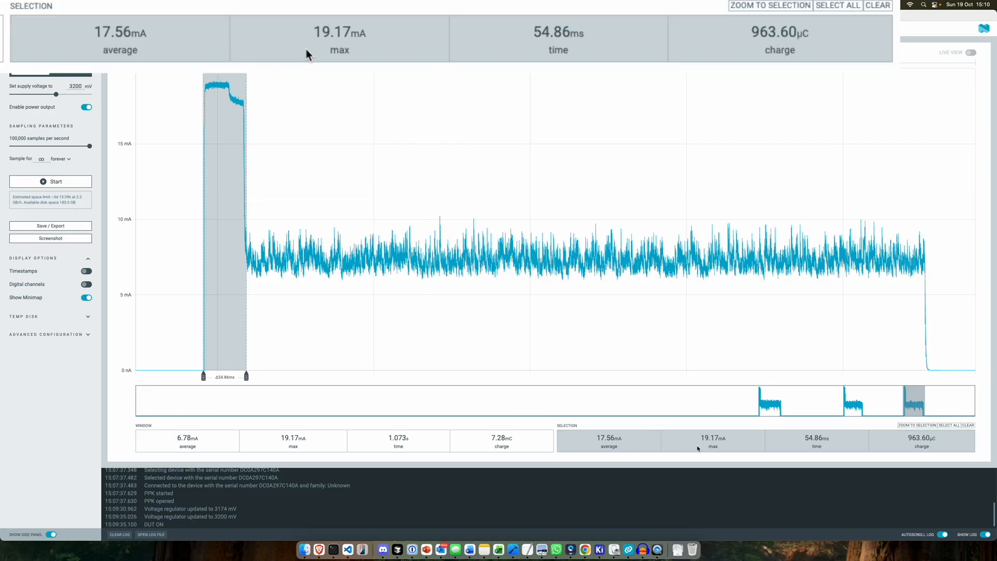
mouse_move(389, 49)
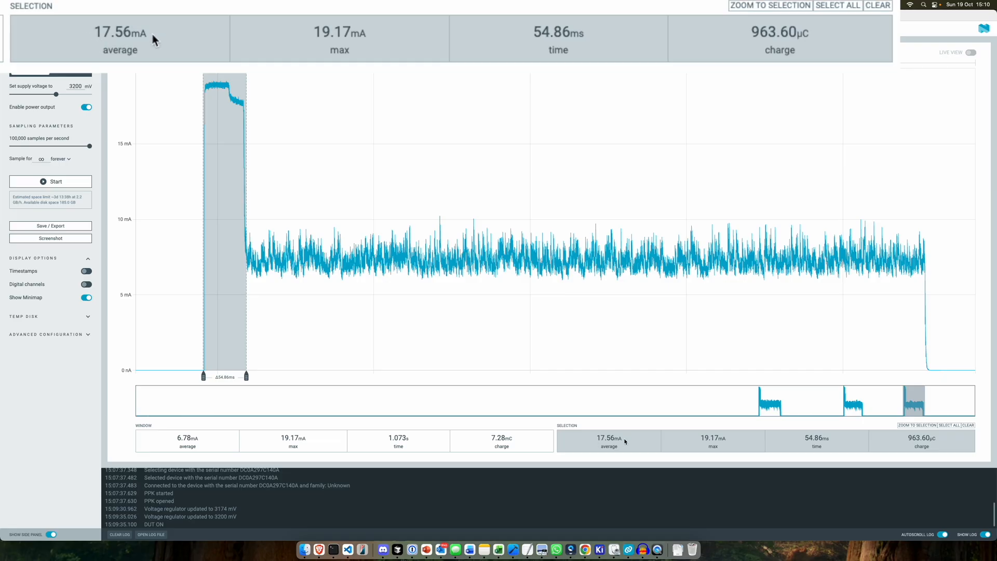
mouse_move(234, 262)
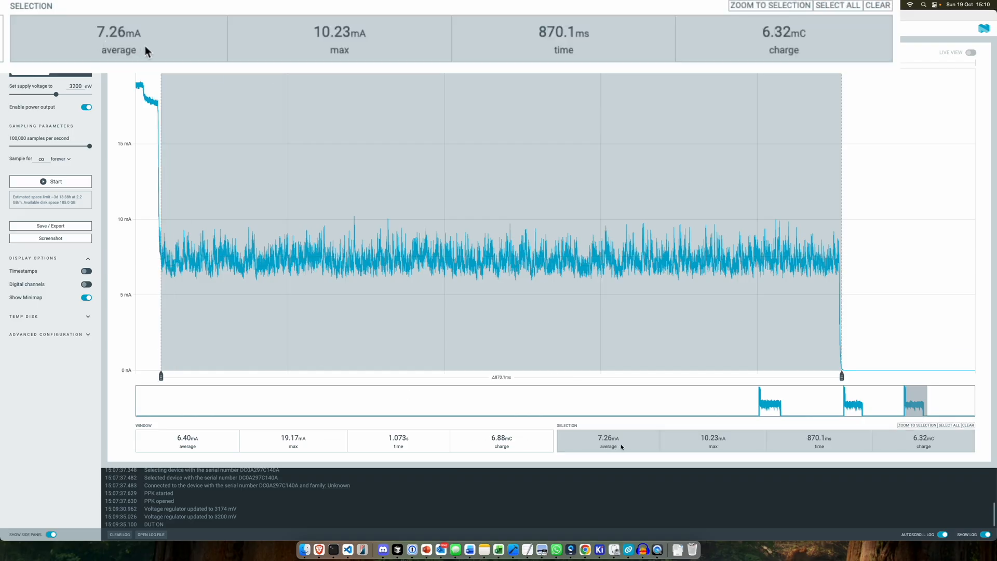
mouse_move(633, 325)
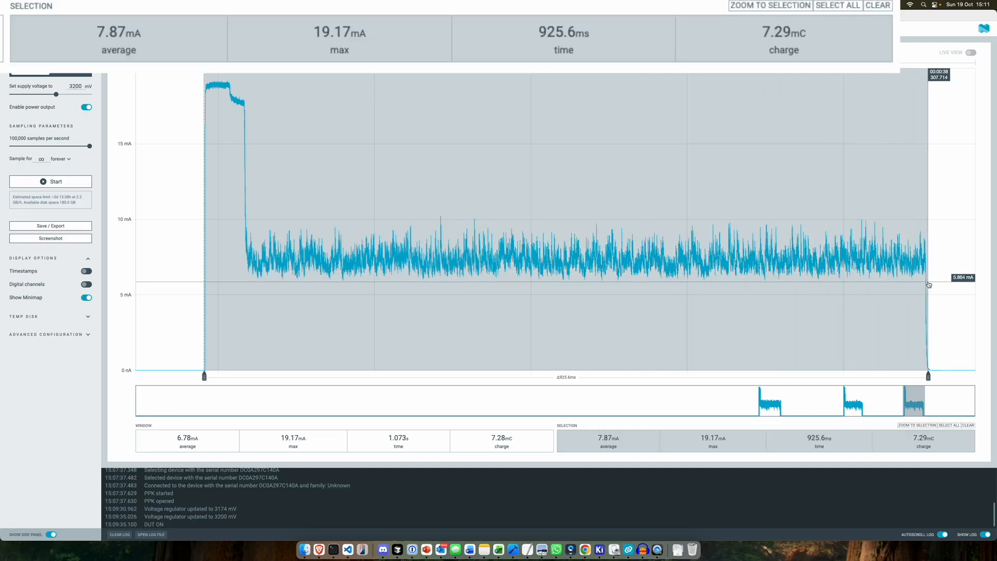
mouse_move(770, 43)
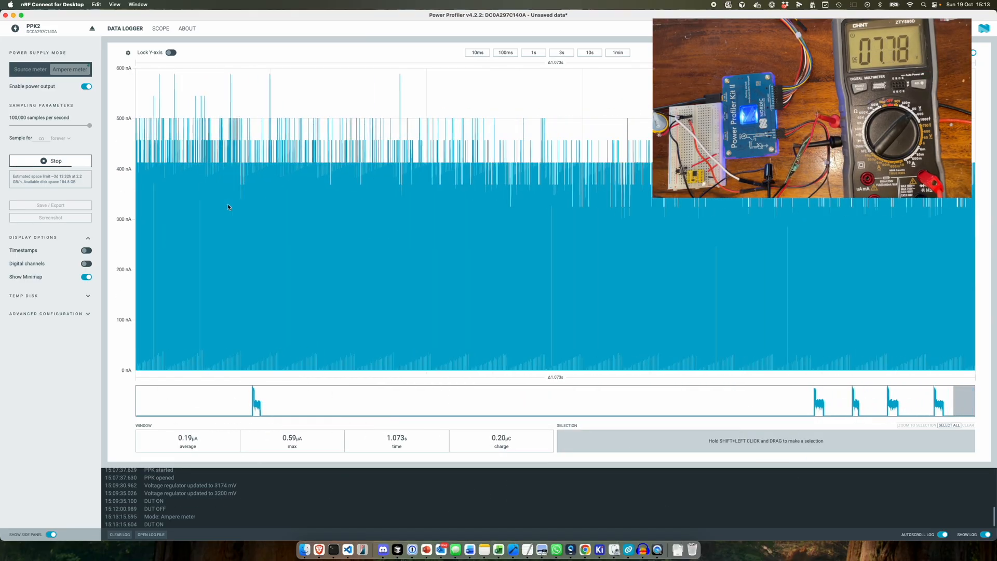
Stop the ampere-meter-mode recording, leaving a 687.3 ms capture peaking at 18.16 mA
click(50, 160)
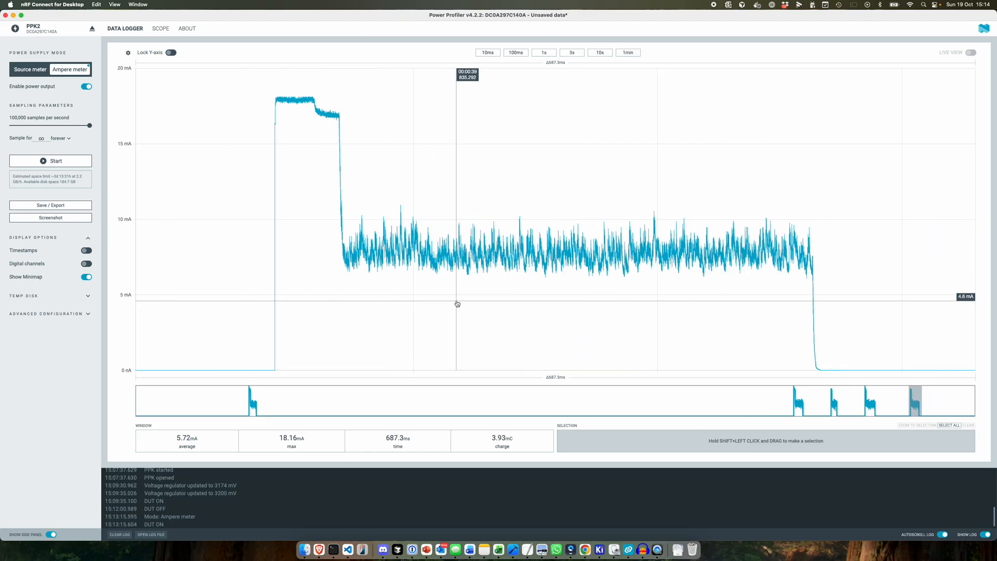
mouse_move(275, 248)
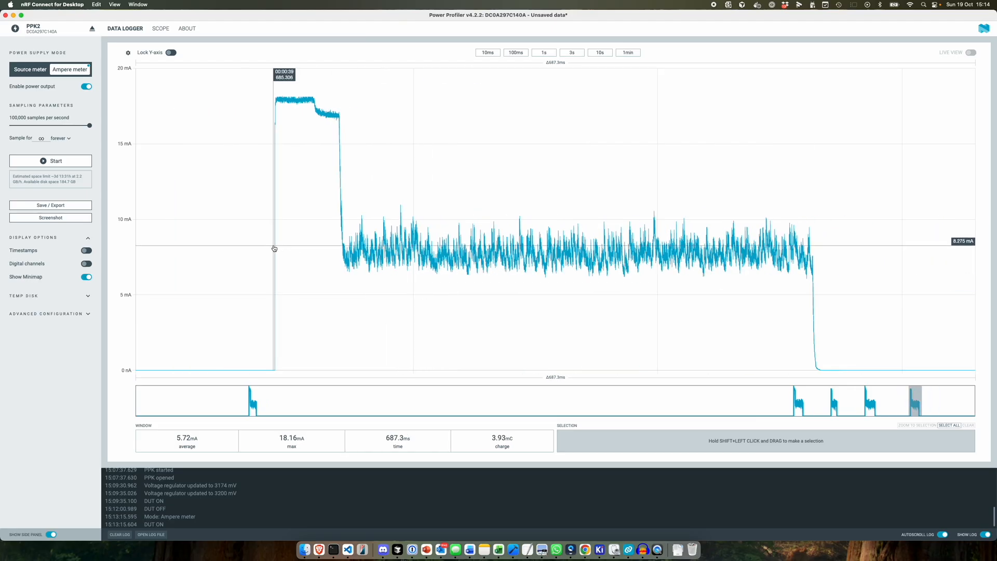
Select the initial spike of the coin-cell pulse to read 16.45 mA average, 18.16 mA max
drag(275, 248, 345, 249)
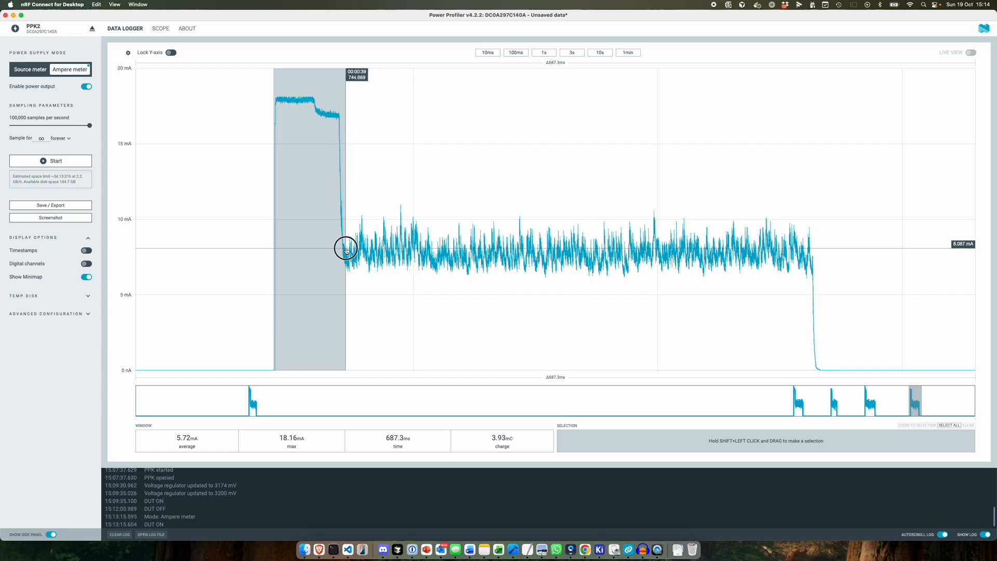
drag(273, 249, 345, 248)
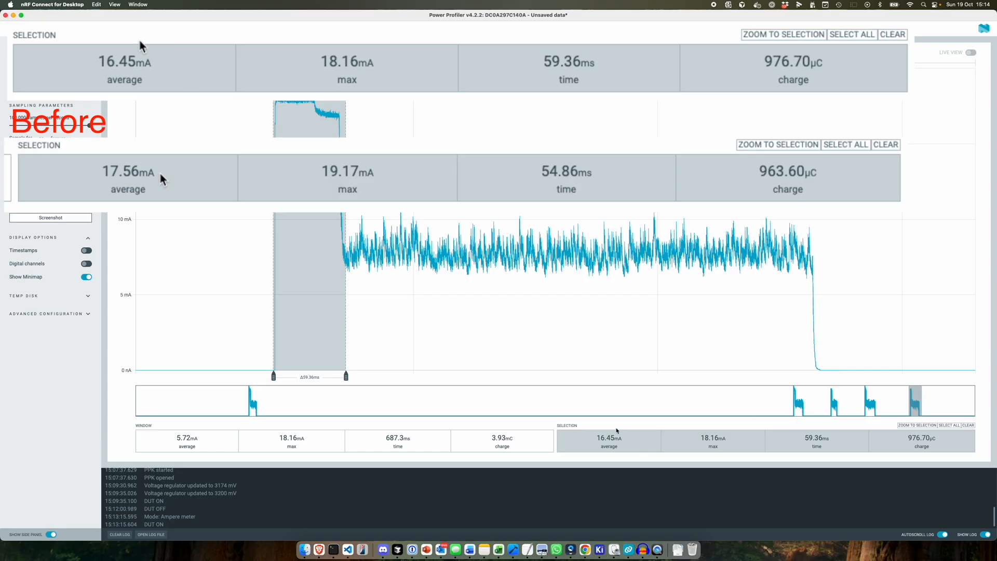
mouse_move(624, 442)
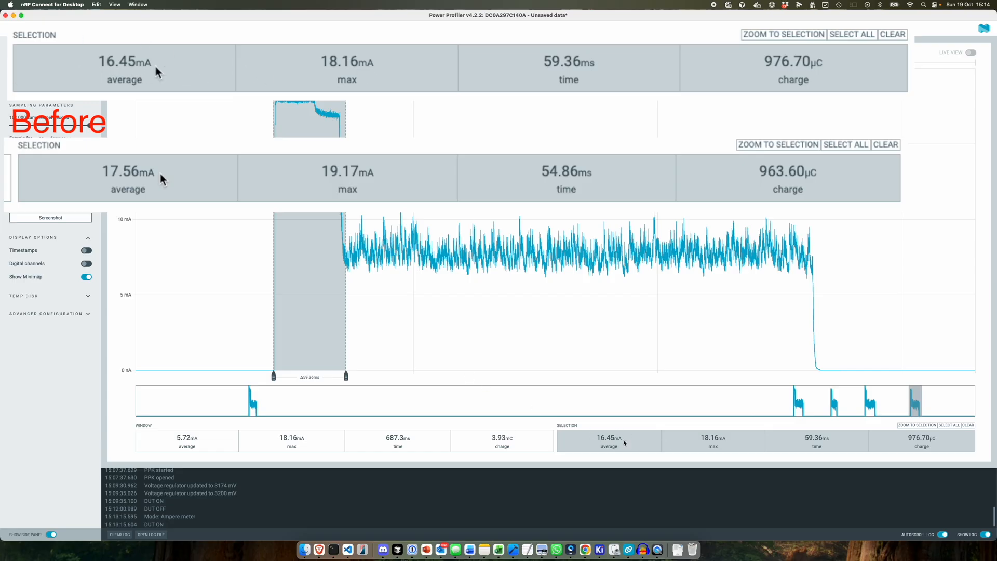